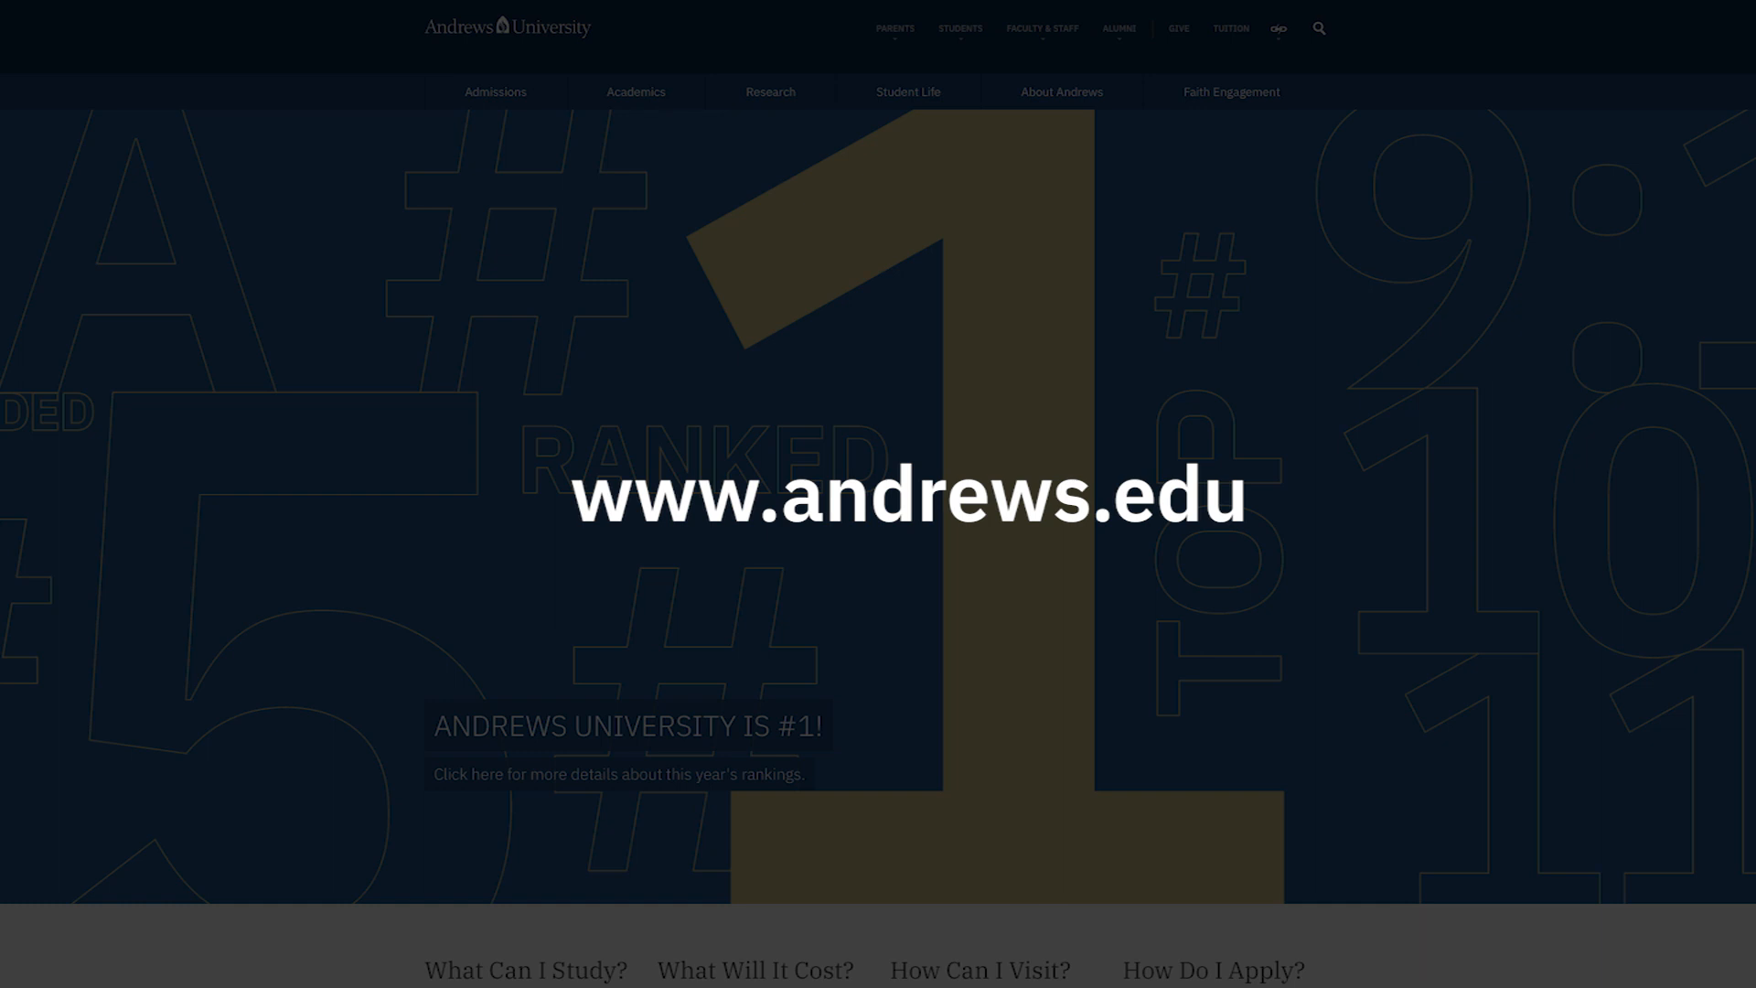
Step: Log in with the Andrews username and password, reaching two-factor verification
click(960, 27)
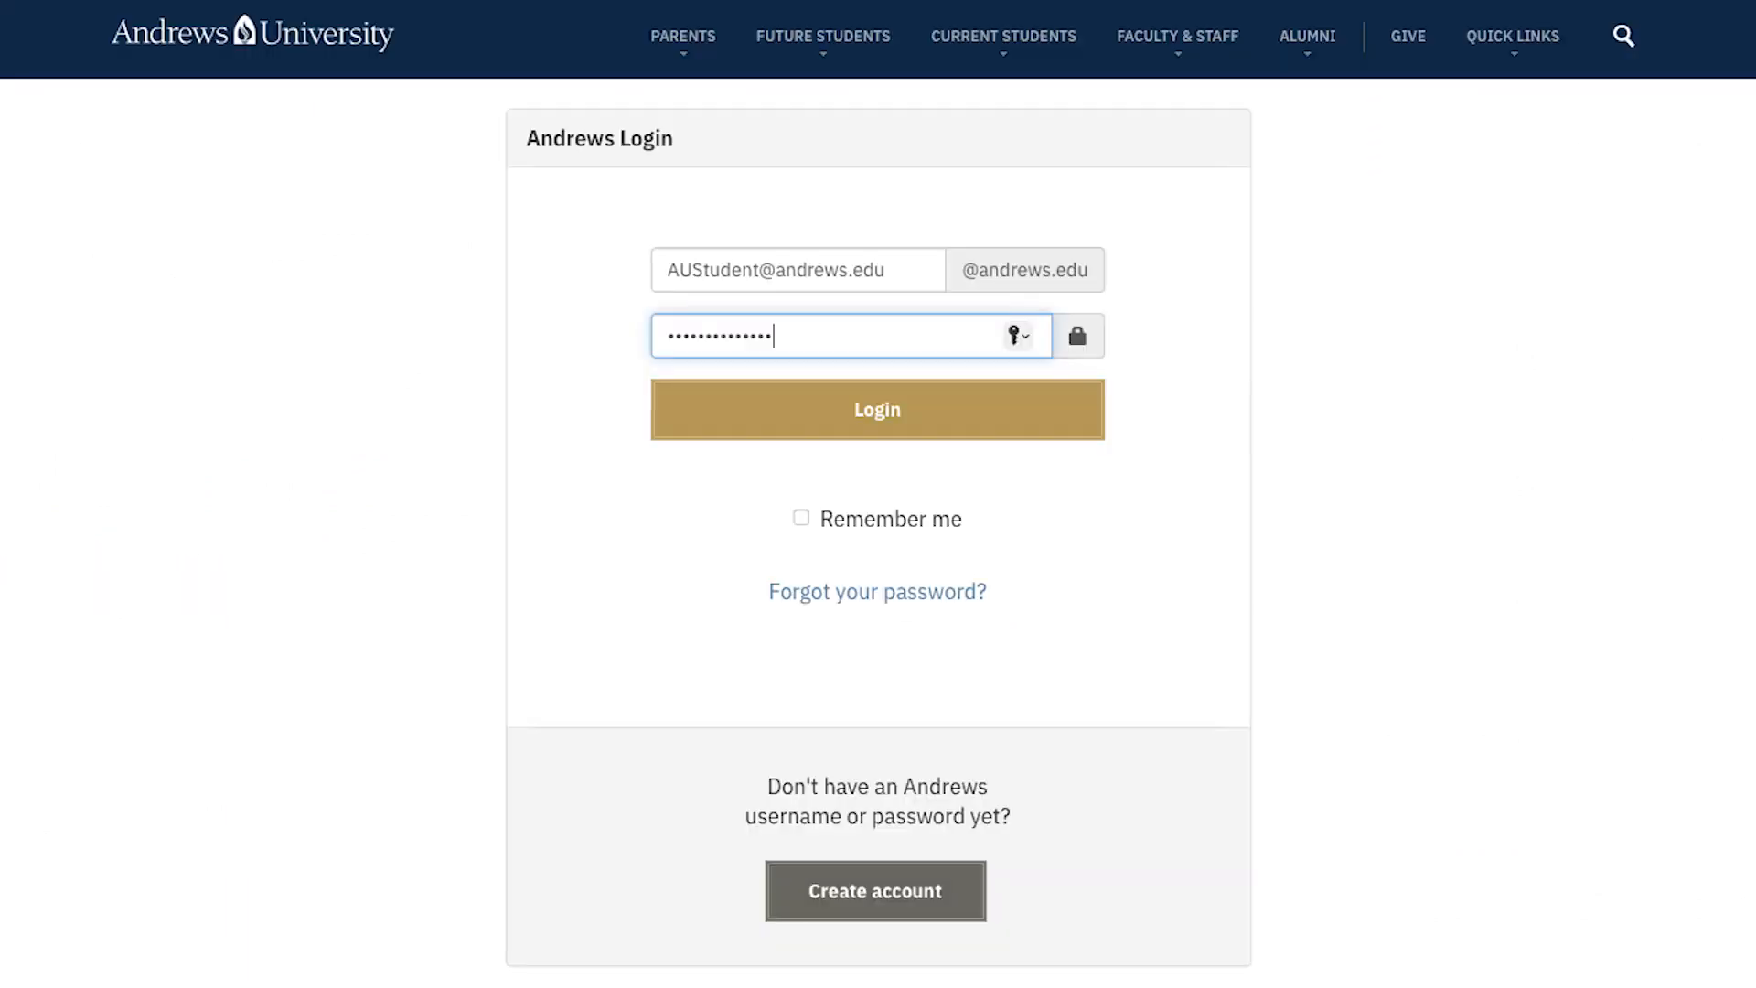
click(876, 408)
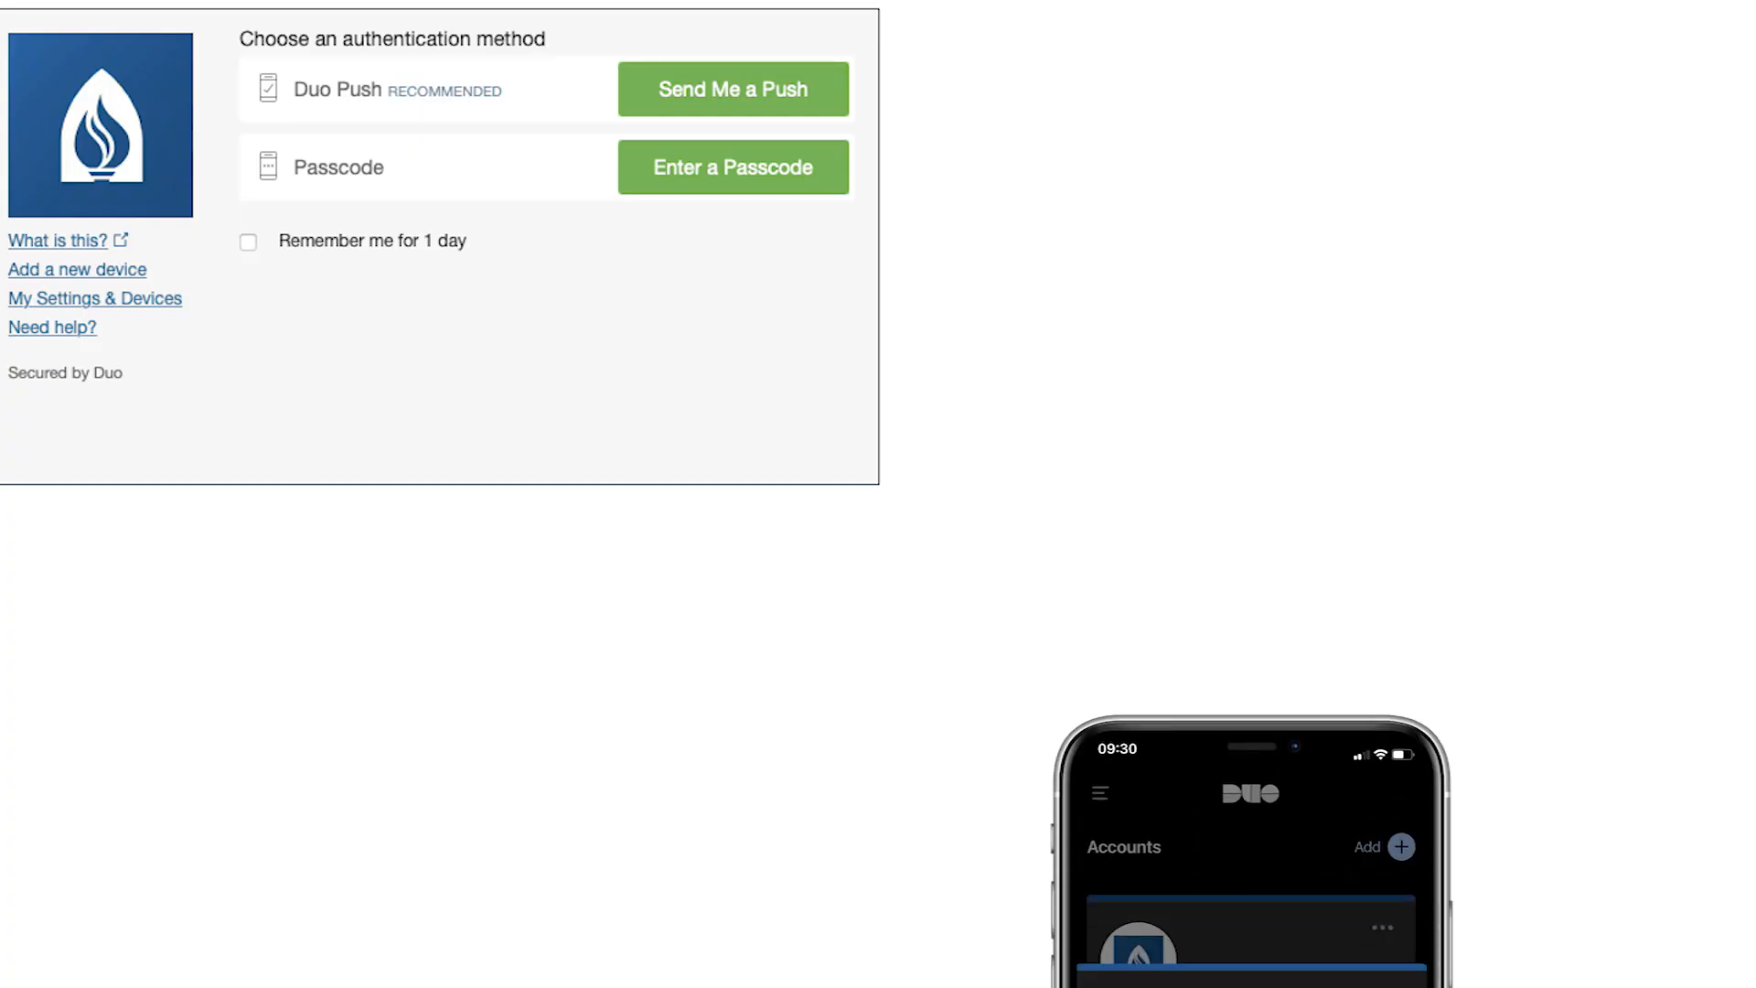
Step: Send a Duo push to the phone and approve it
click(732, 88)
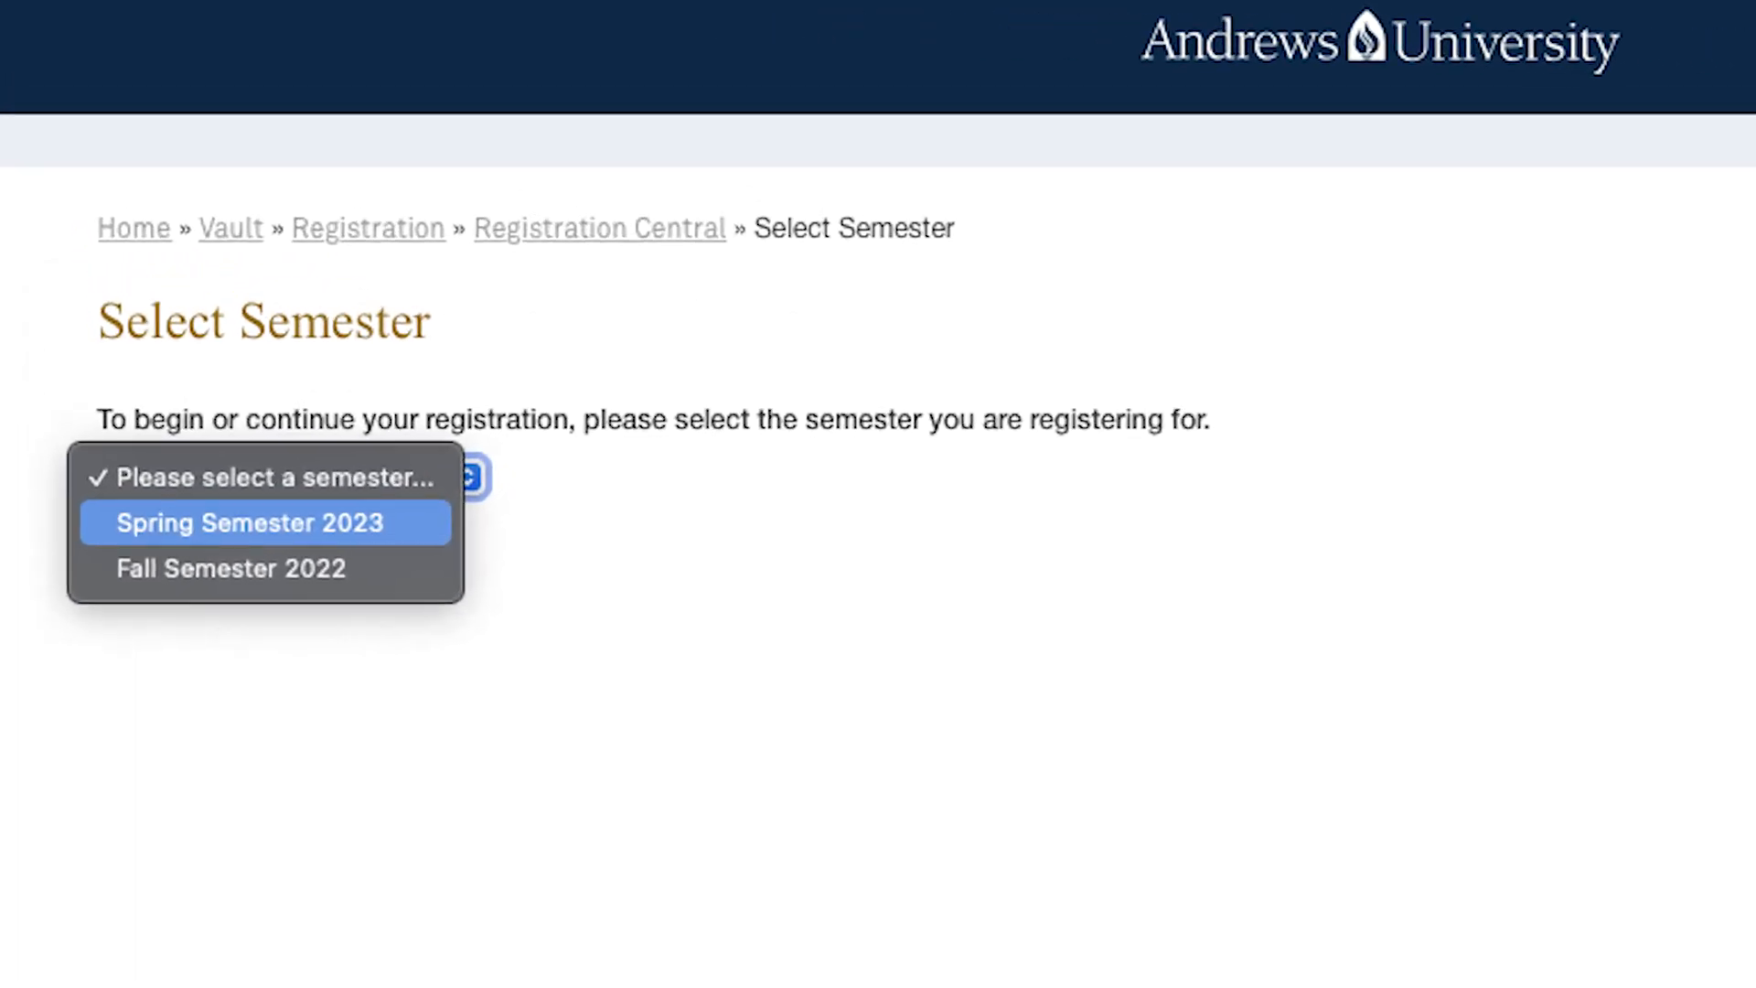
Step: Select Spring Semester 2023 and continue to its registration steps
click(266, 521)
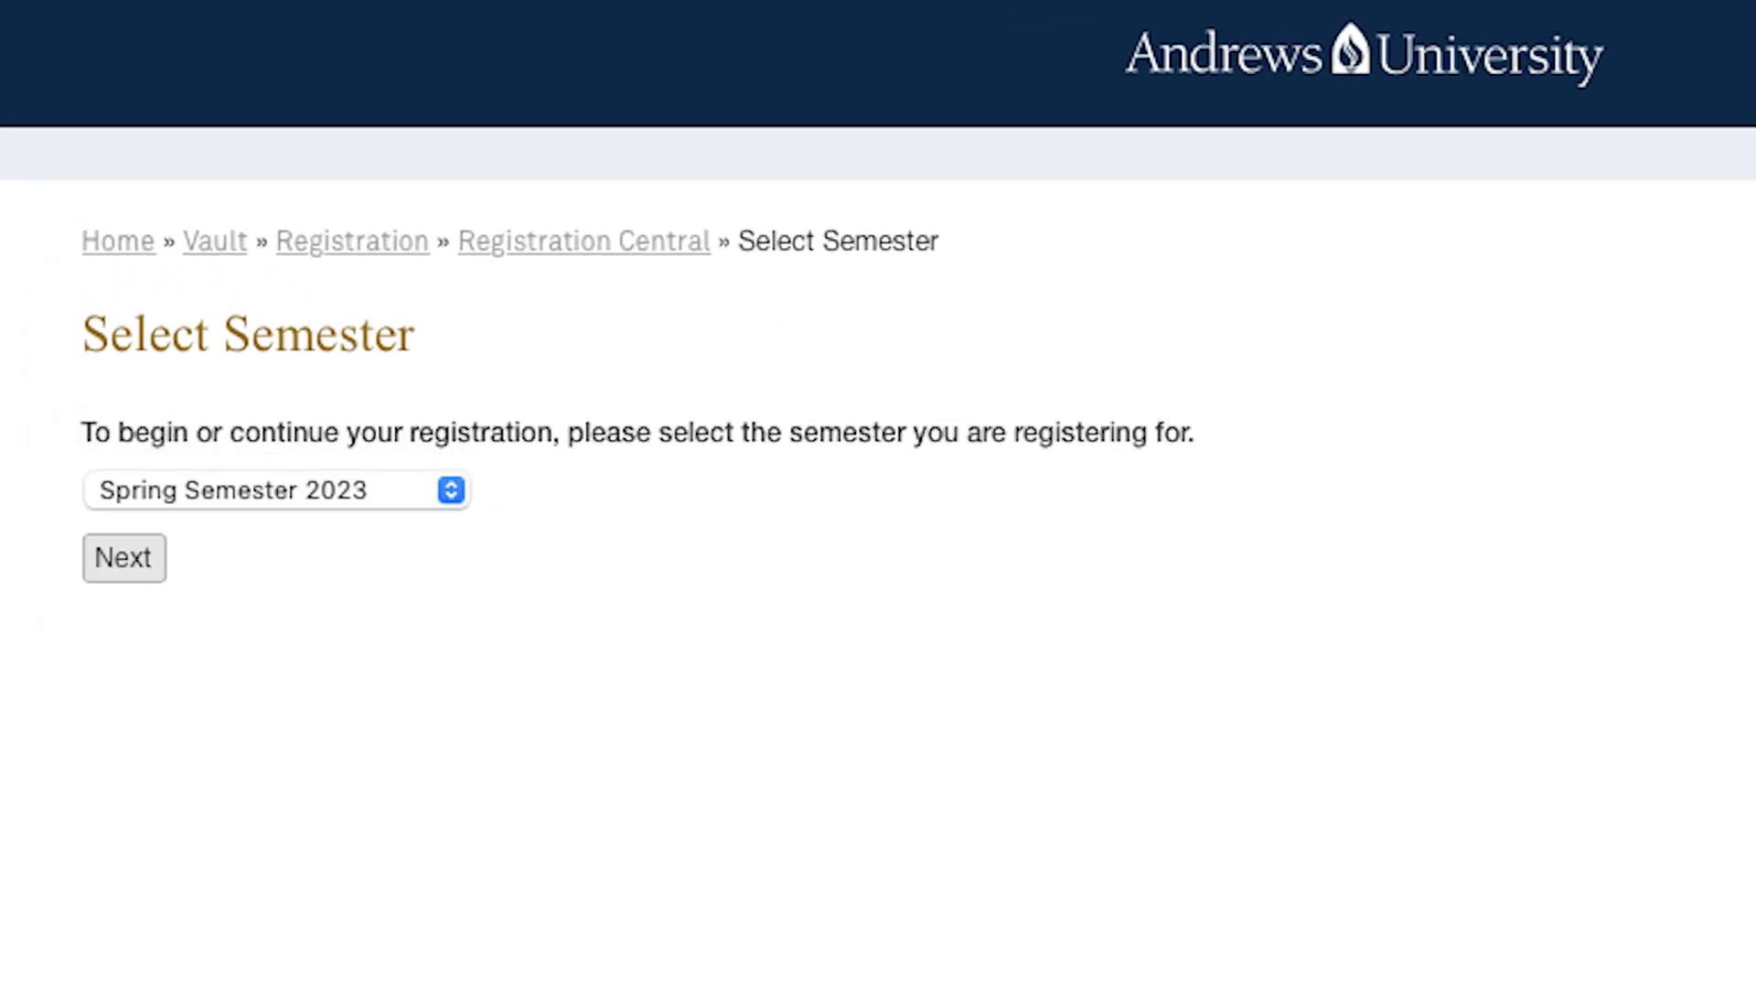
click(122, 557)
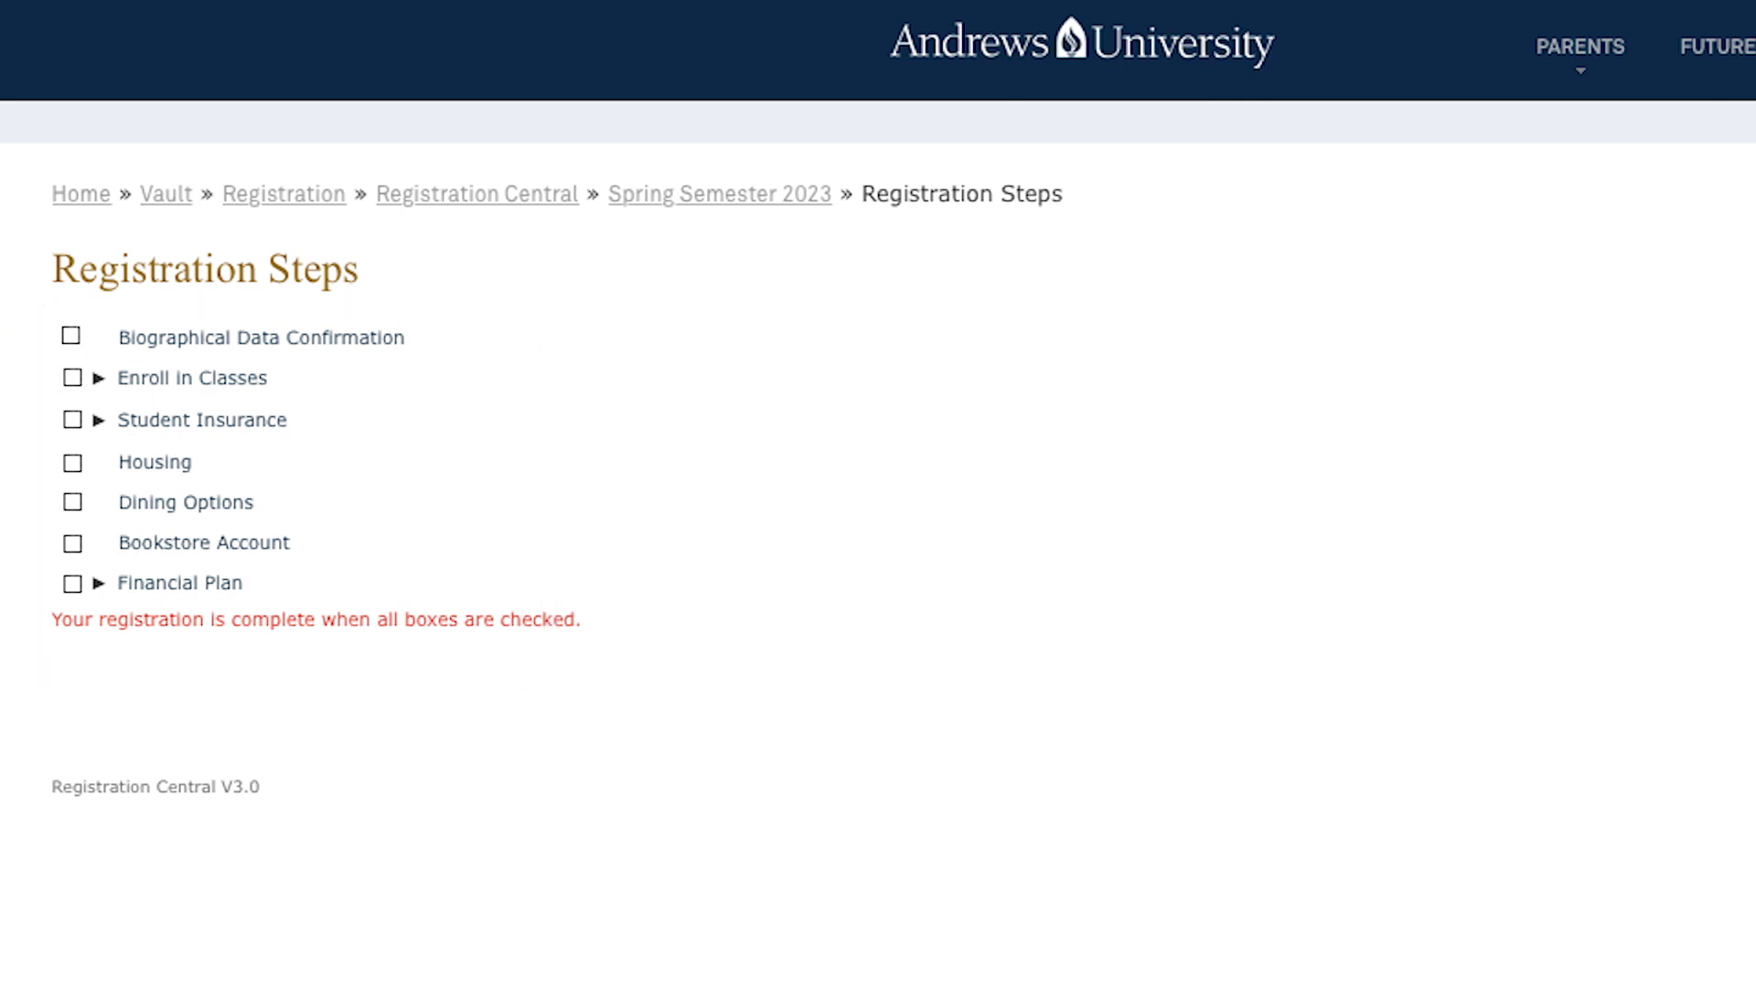
Step: Mark the permanent home address correct and submit the biographical data
click(261, 337)
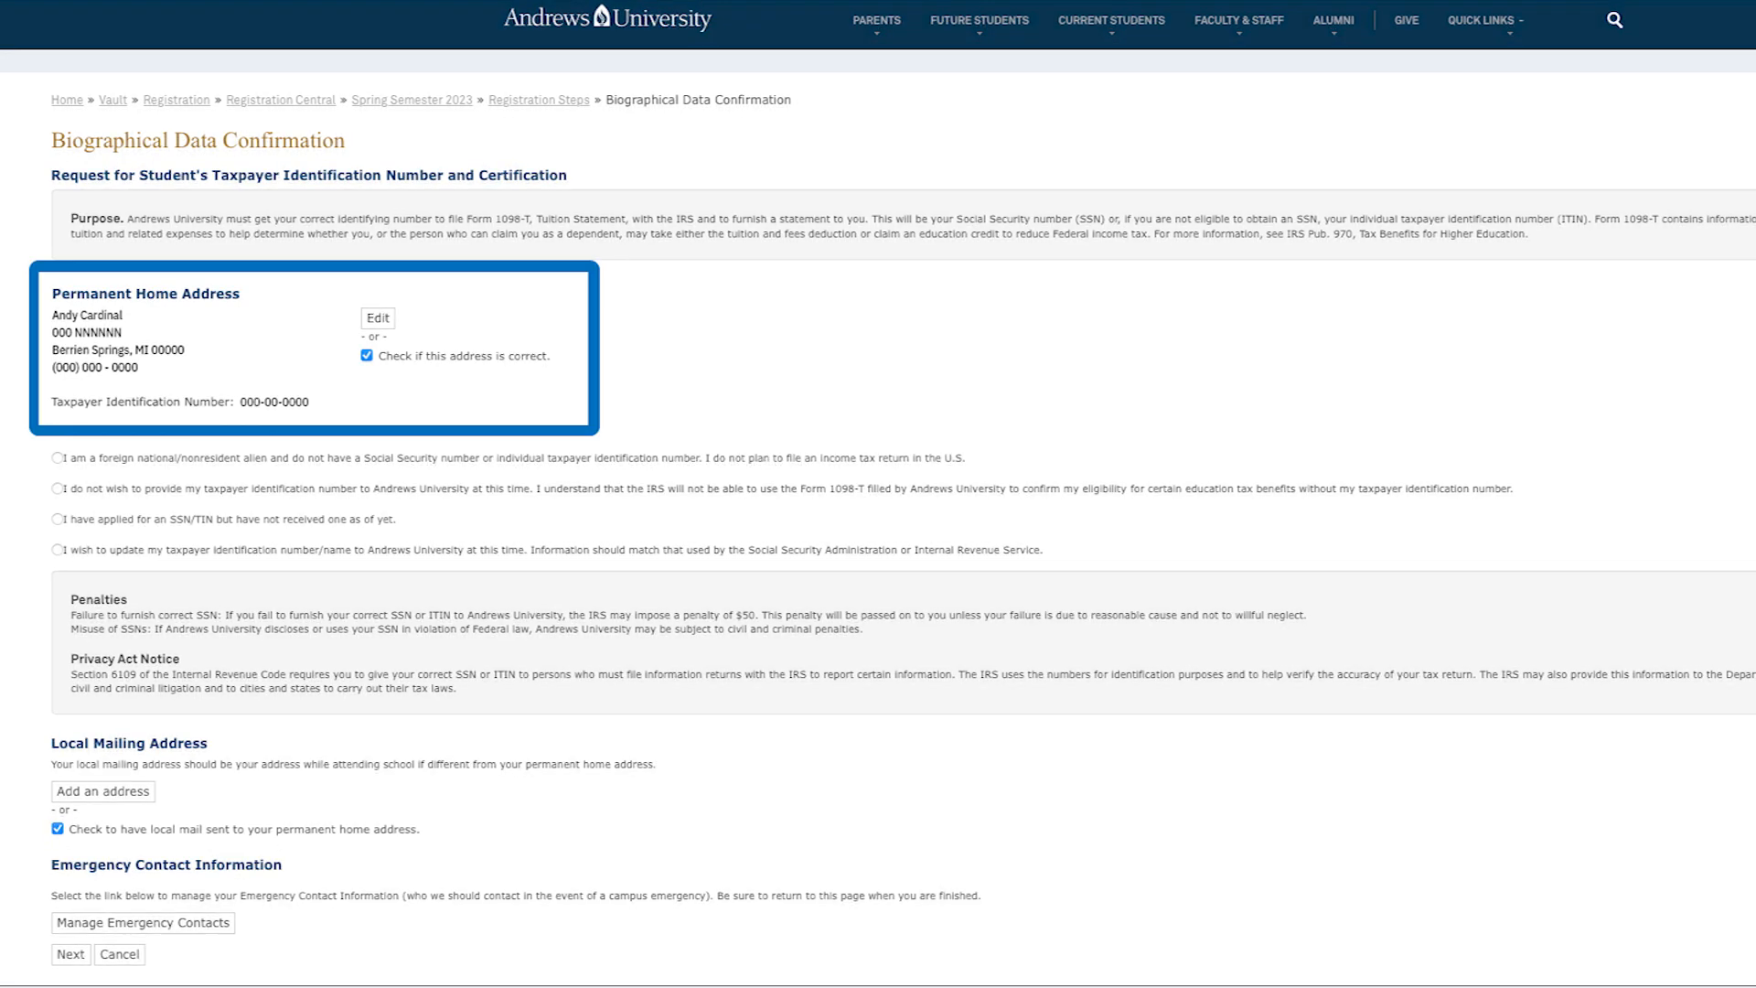
click(57, 430)
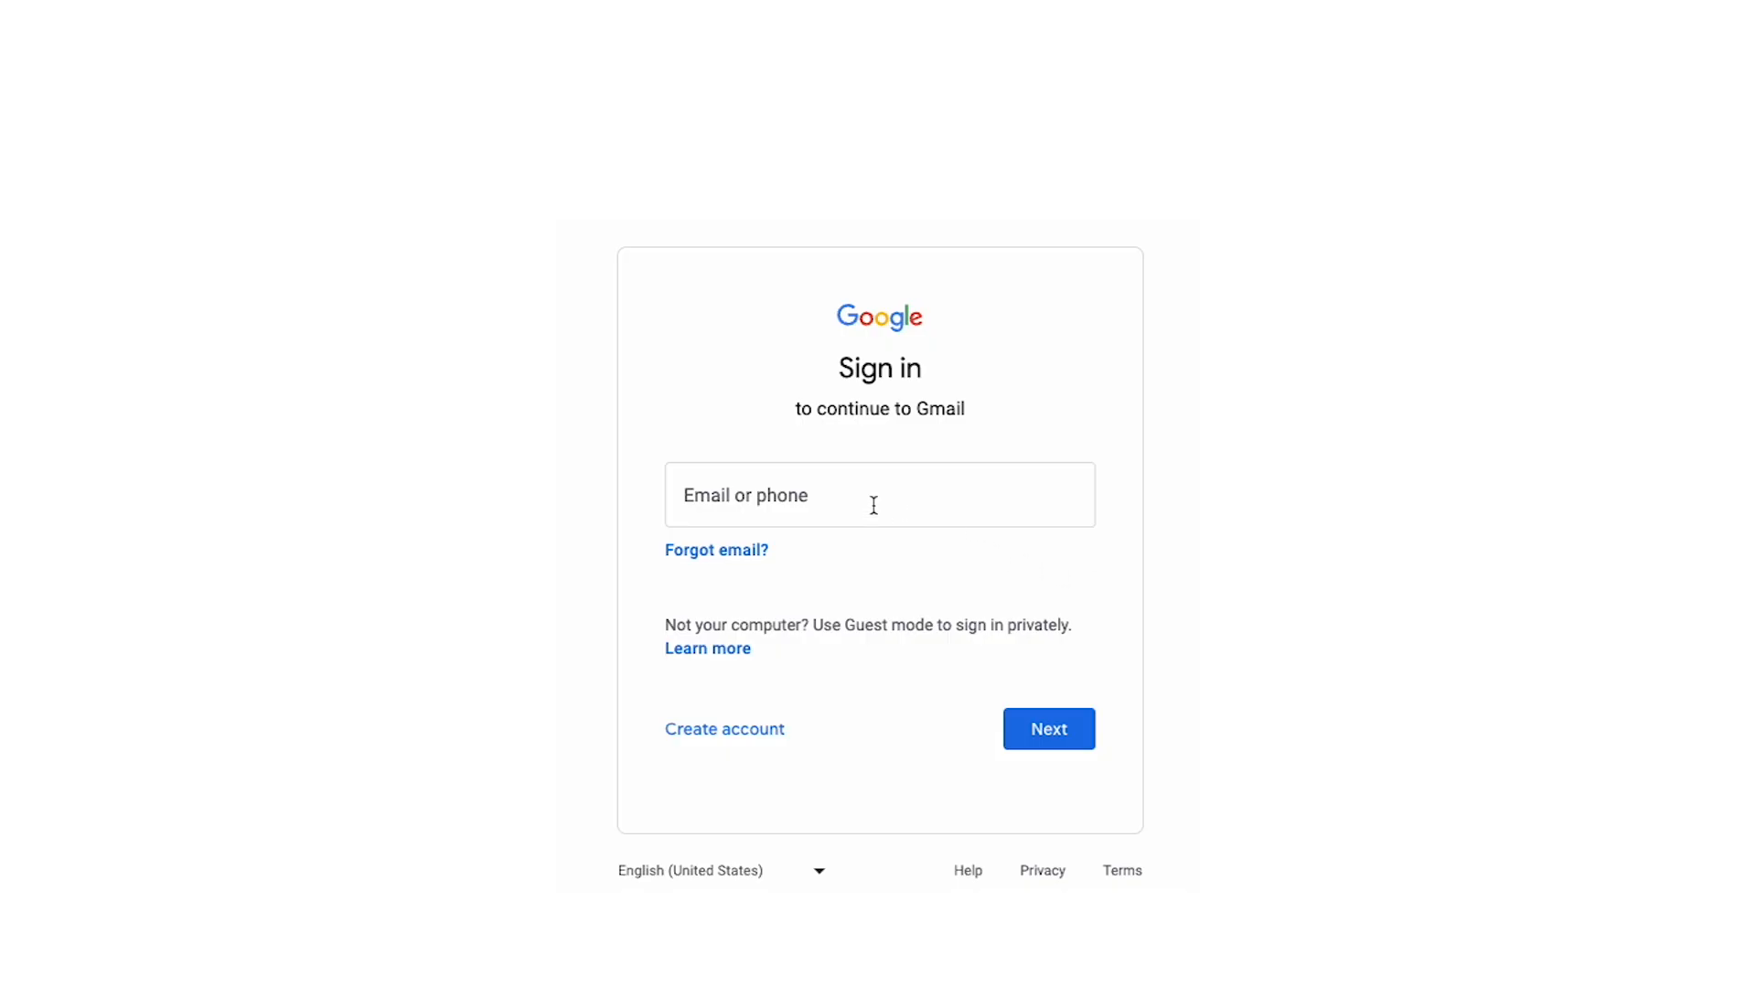
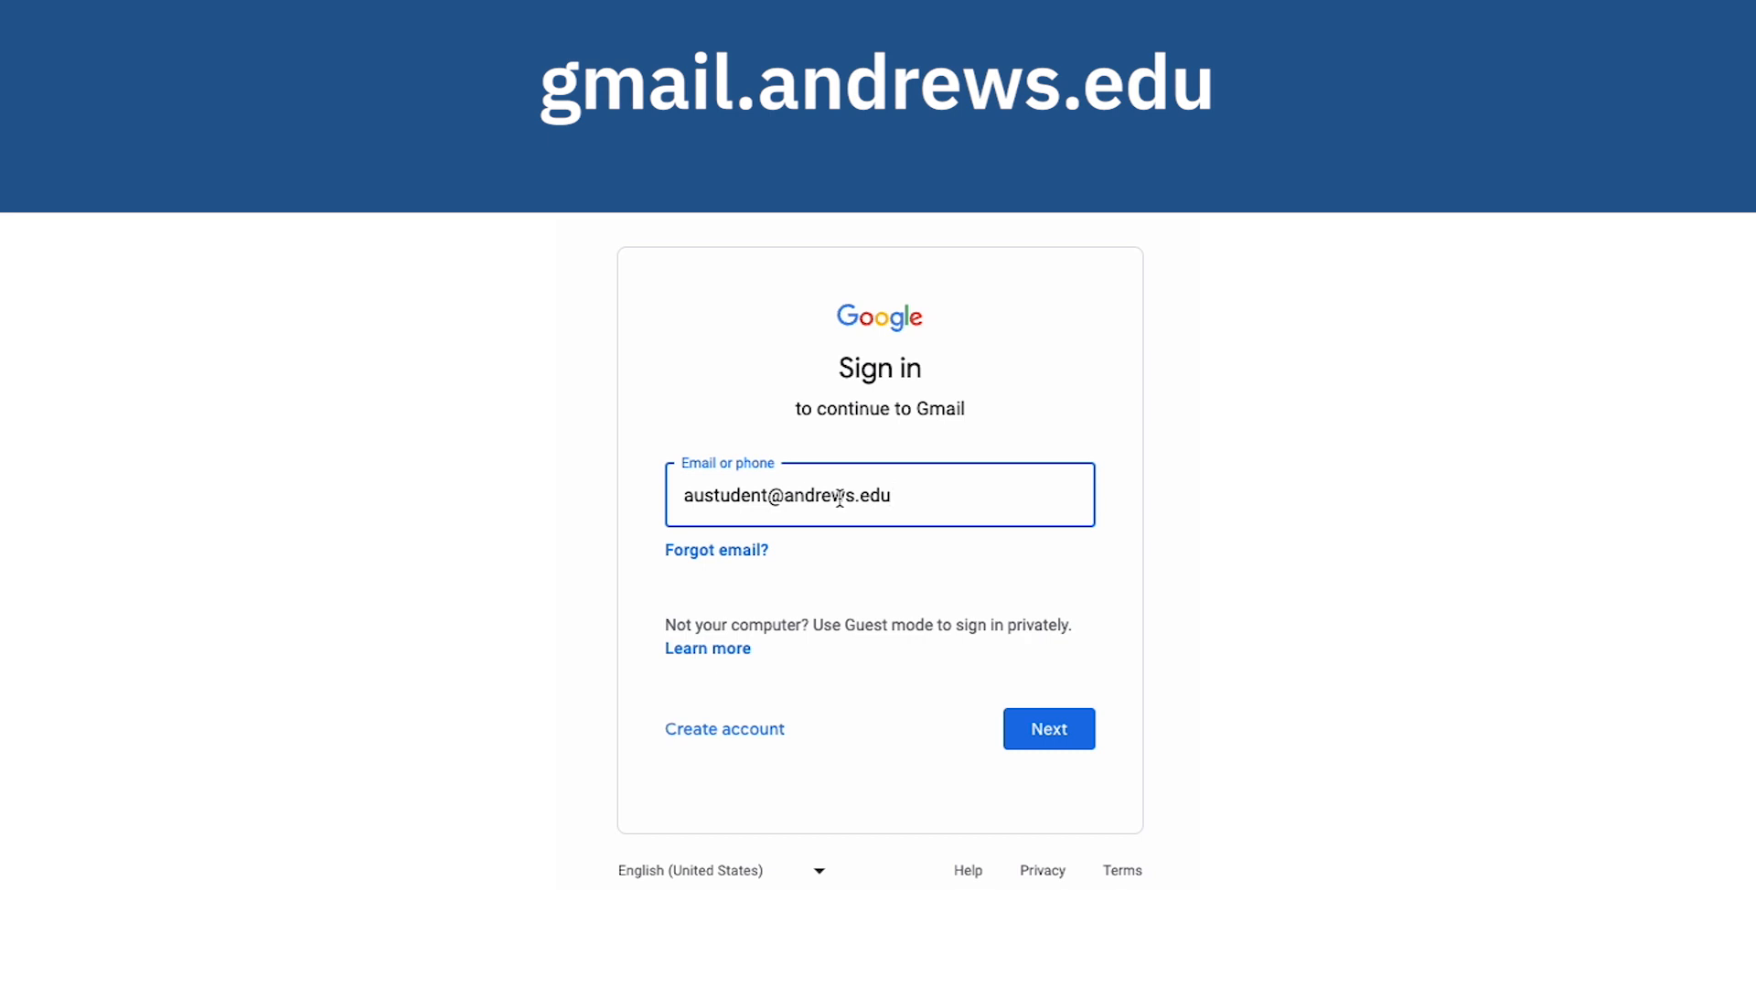
click(1046, 728)
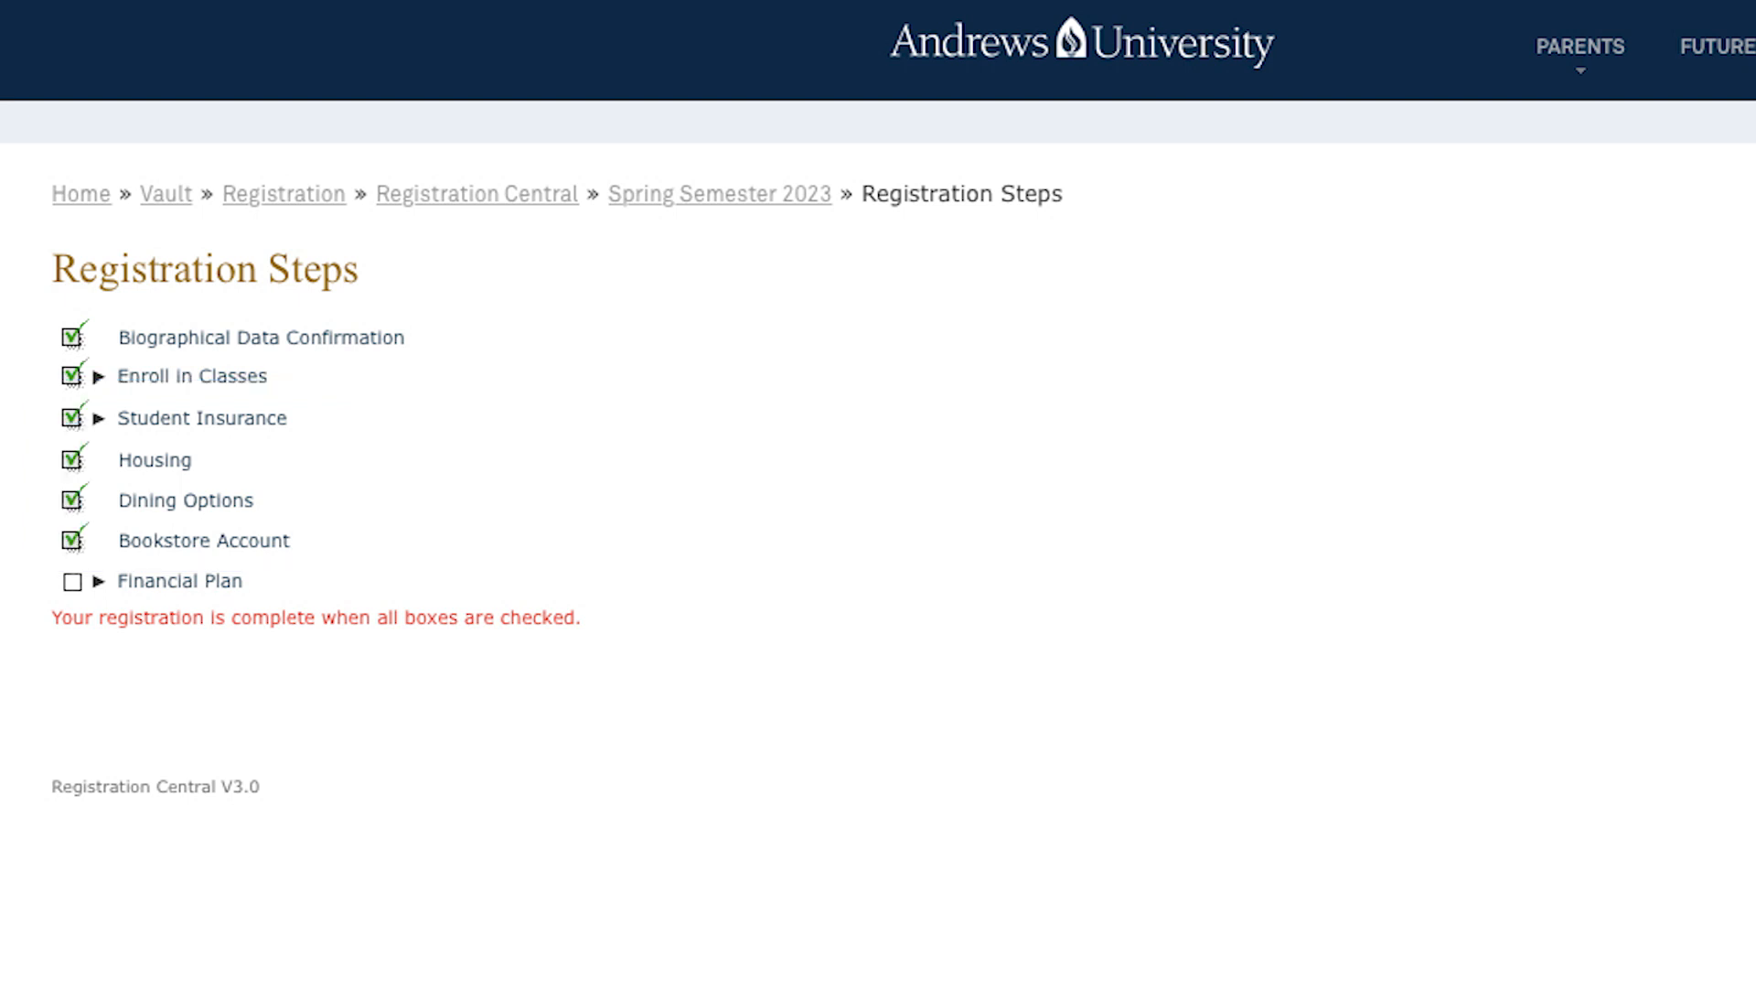
mouse_move(179, 580)
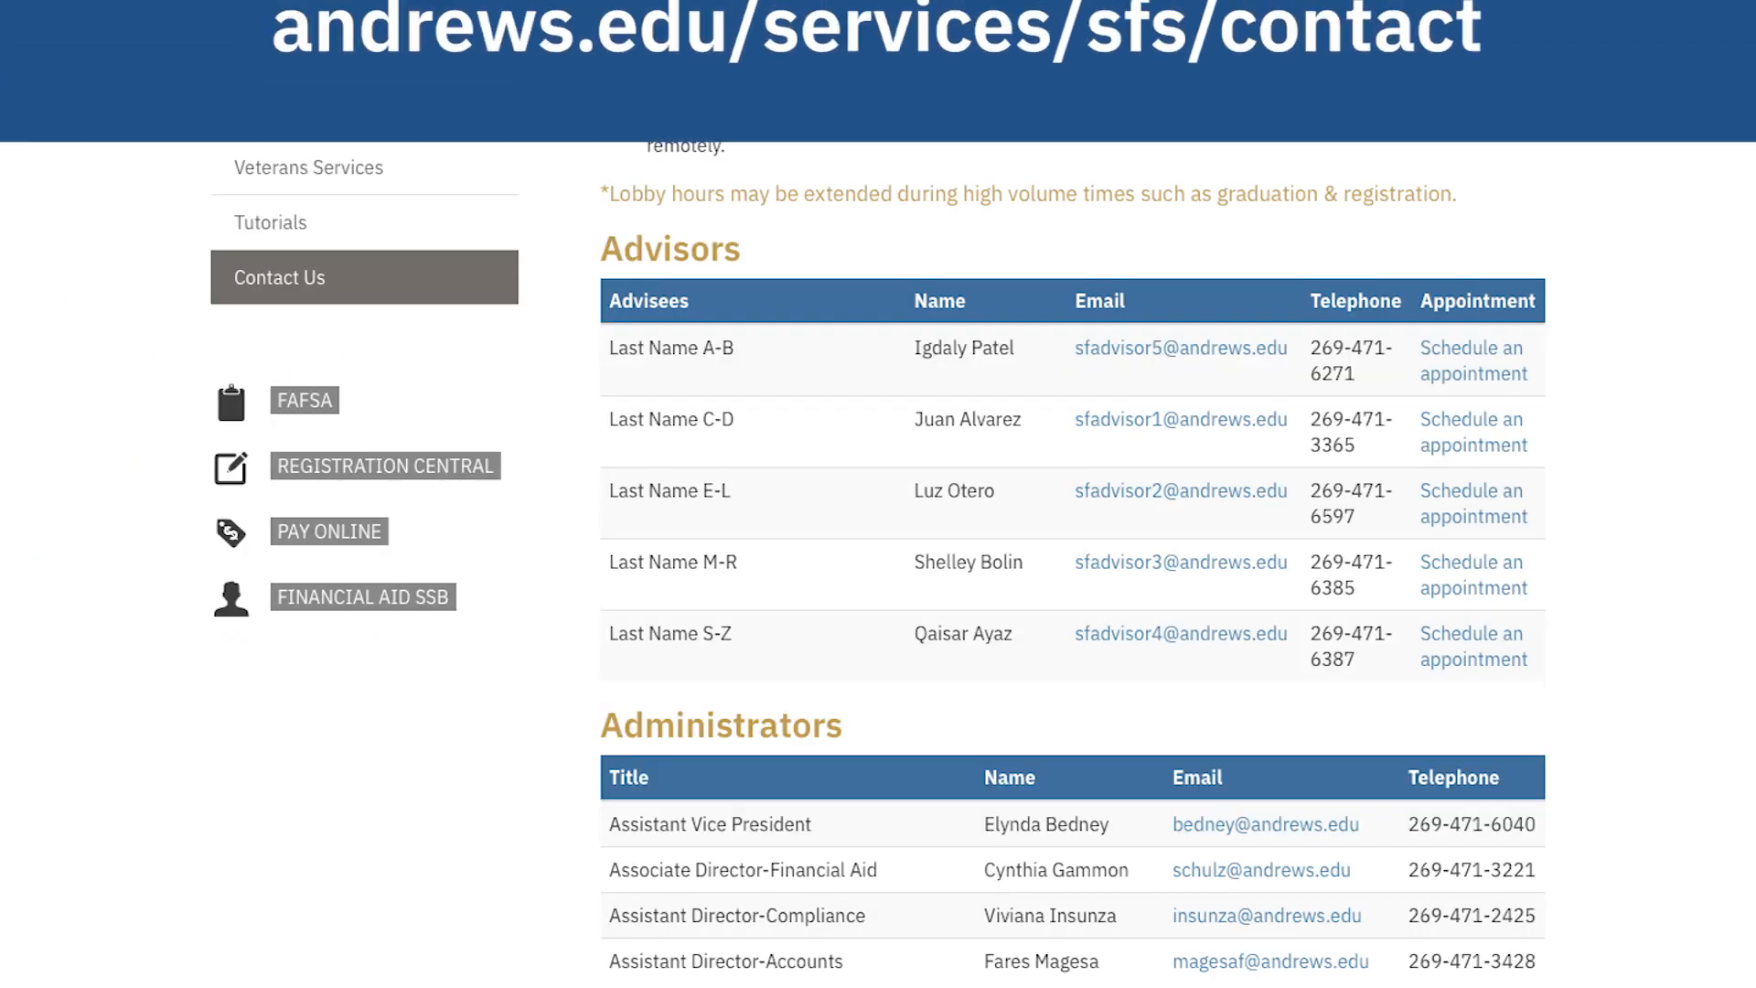
Step: Return from Student Financial Services to Registration Central with Financial Plan checked
scroll(up, 3)
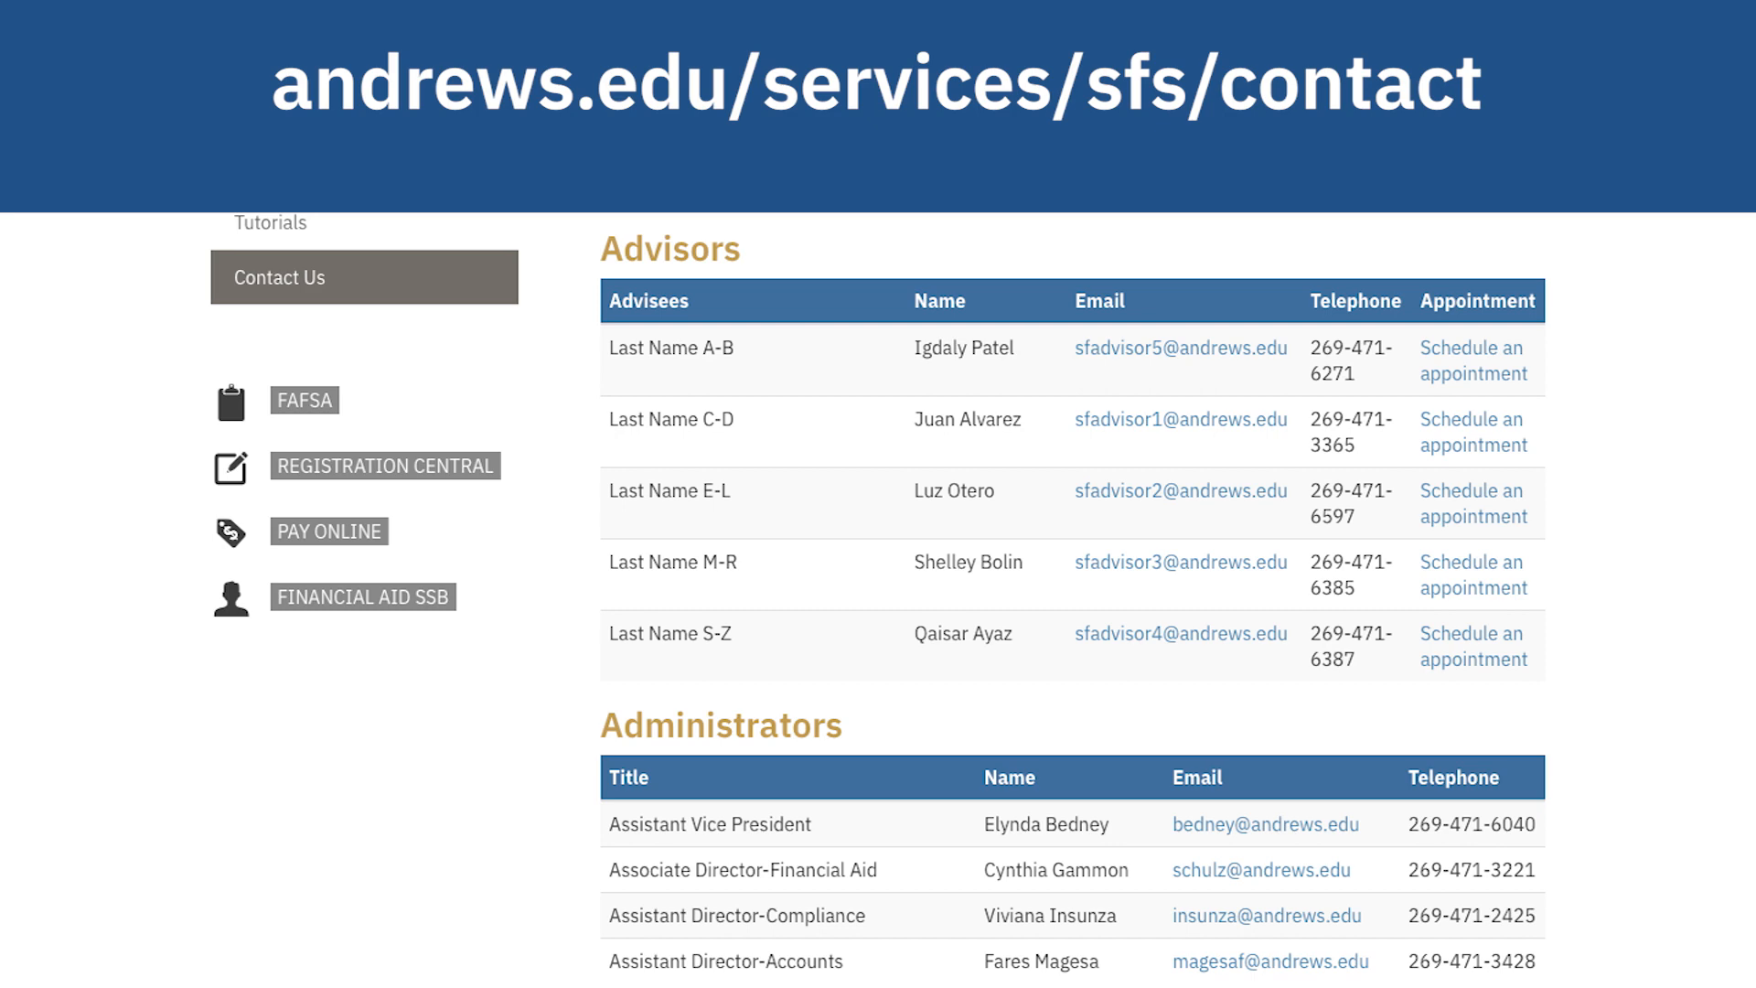
click(382, 467)
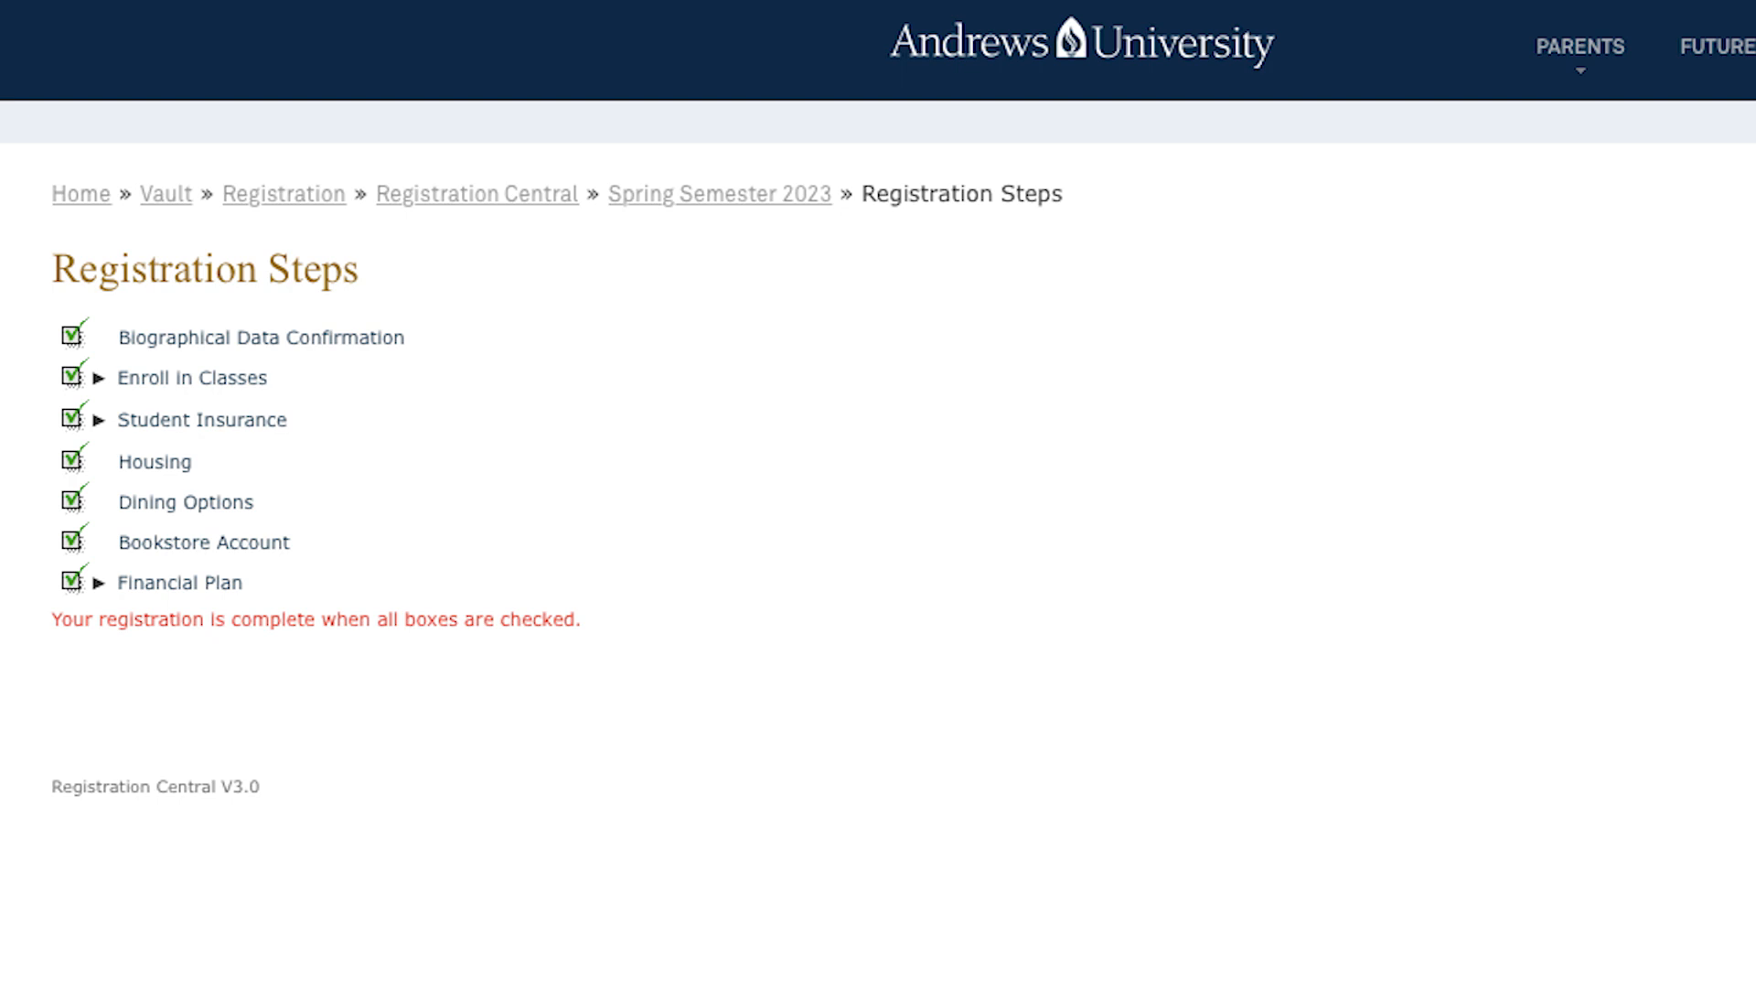